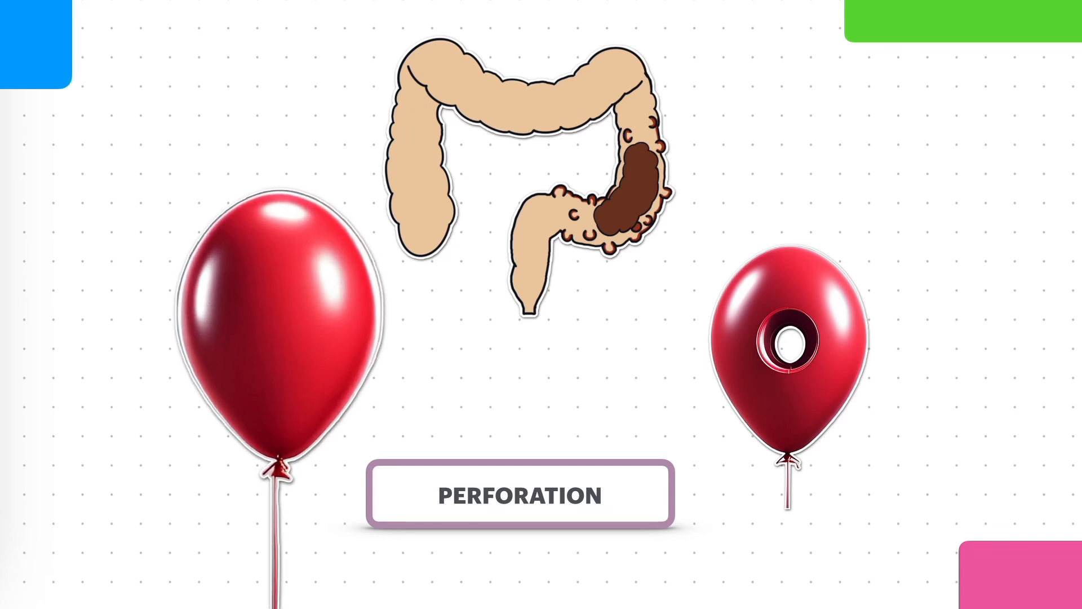
scroll(down, 3)
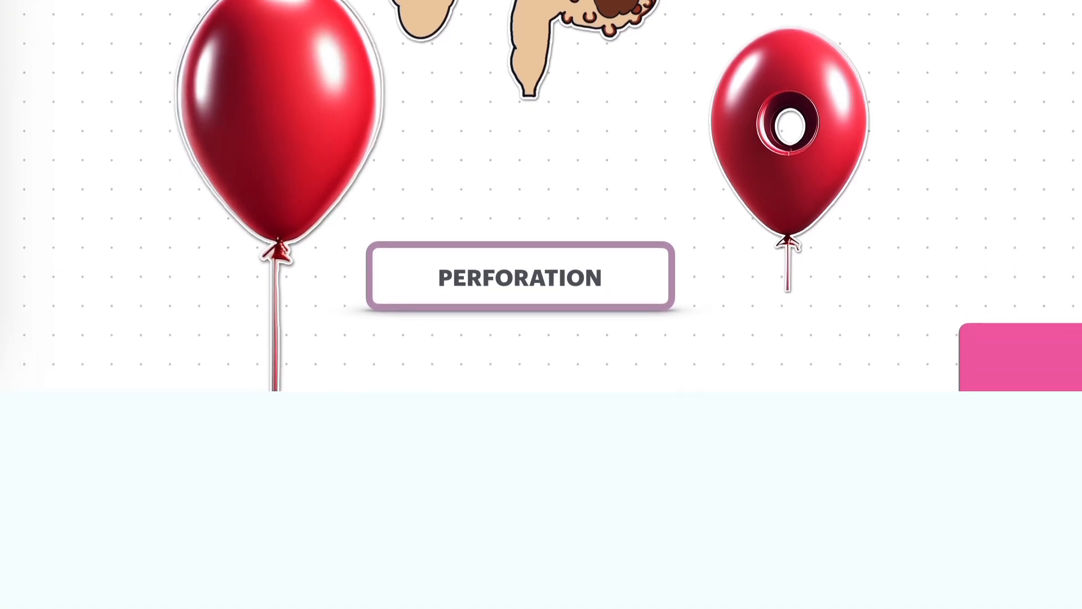